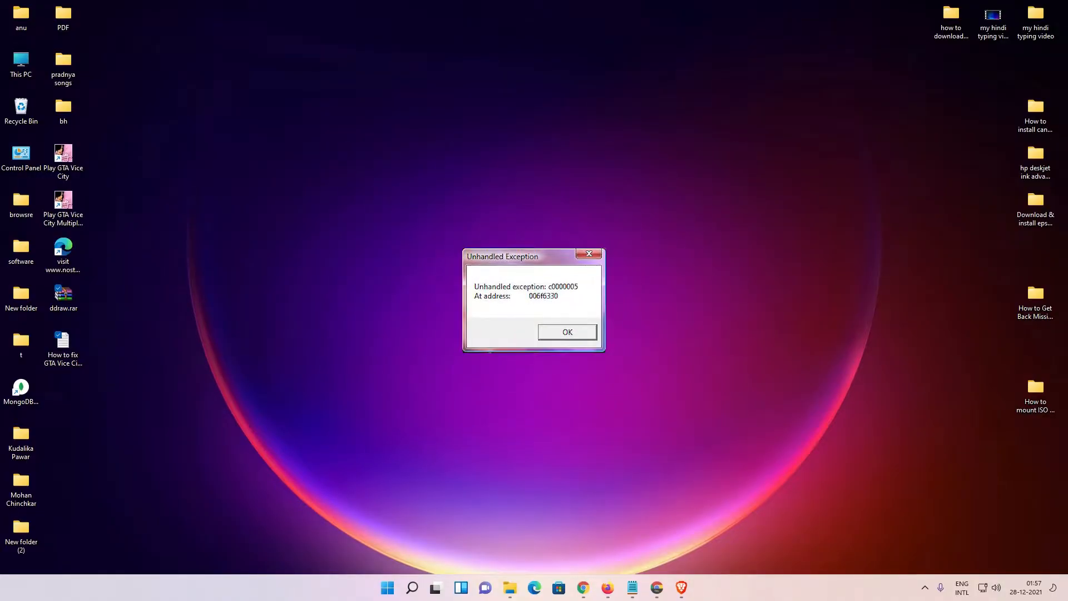
- Dismiss the game's Unhandled Exception error dialog with OK
click(566, 333)
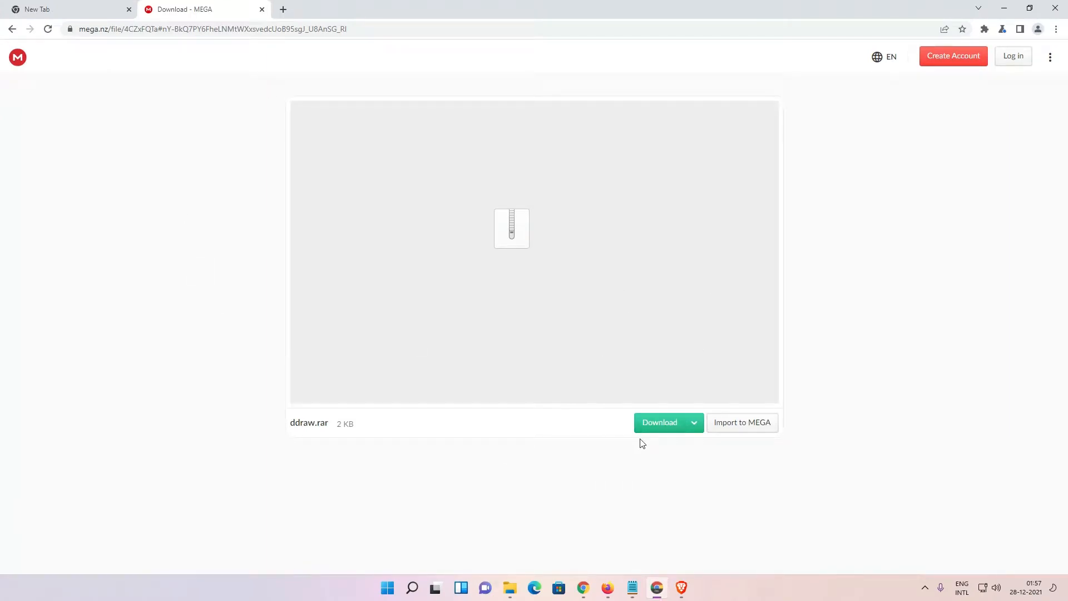
- Download ddraw.rar from MEGA and reveal the archive in its folder
click(658, 422)
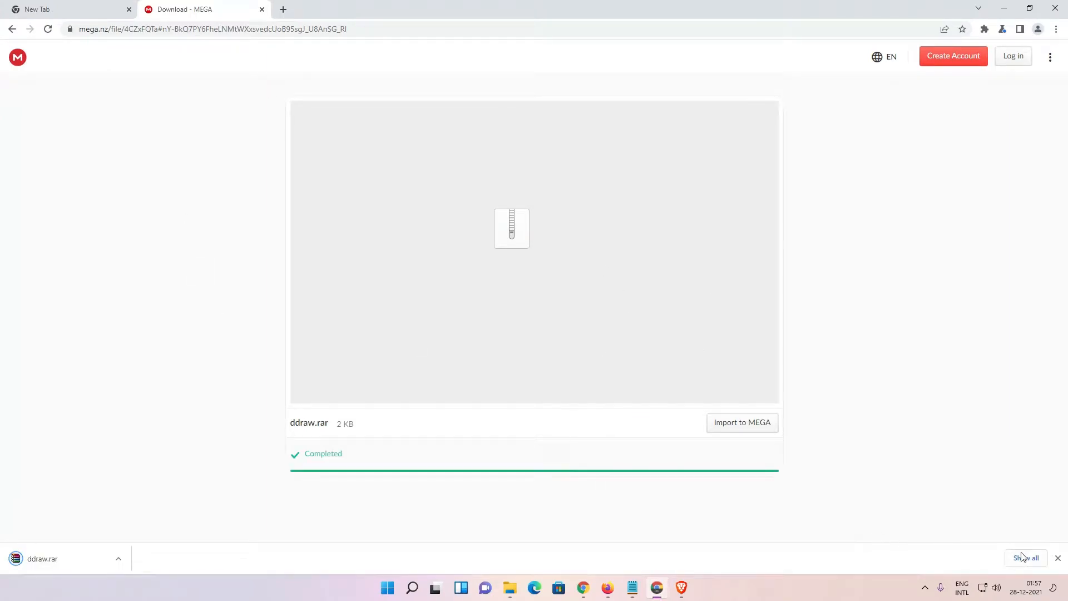
click(1025, 558)
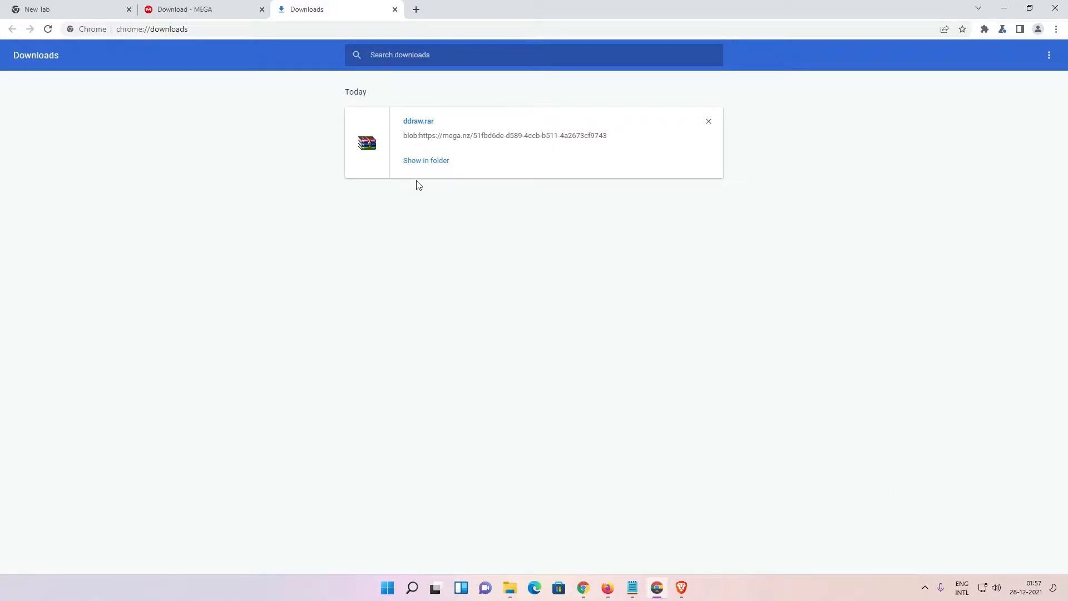
click(426, 161)
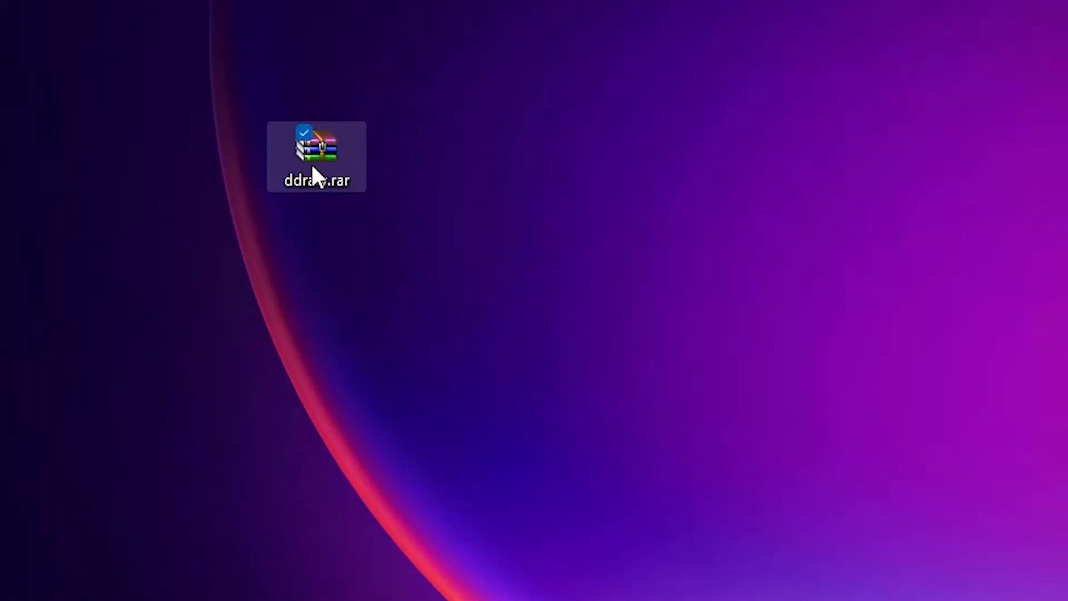
- Extract ddraw.rar with WinRAR into the Desktop\ddraw folder
right_click(316, 157)
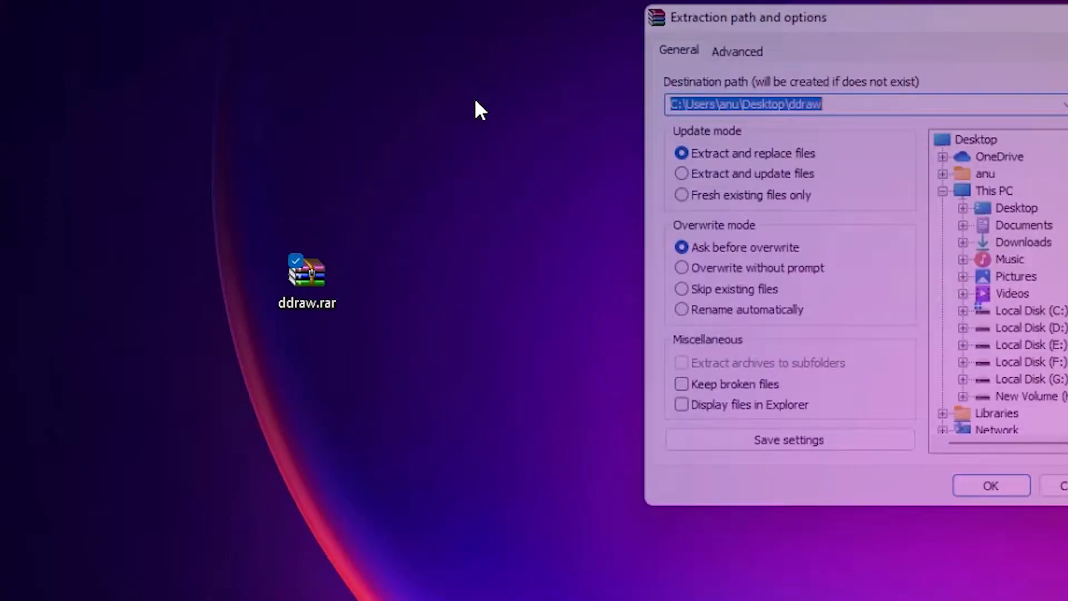
click(989, 485)
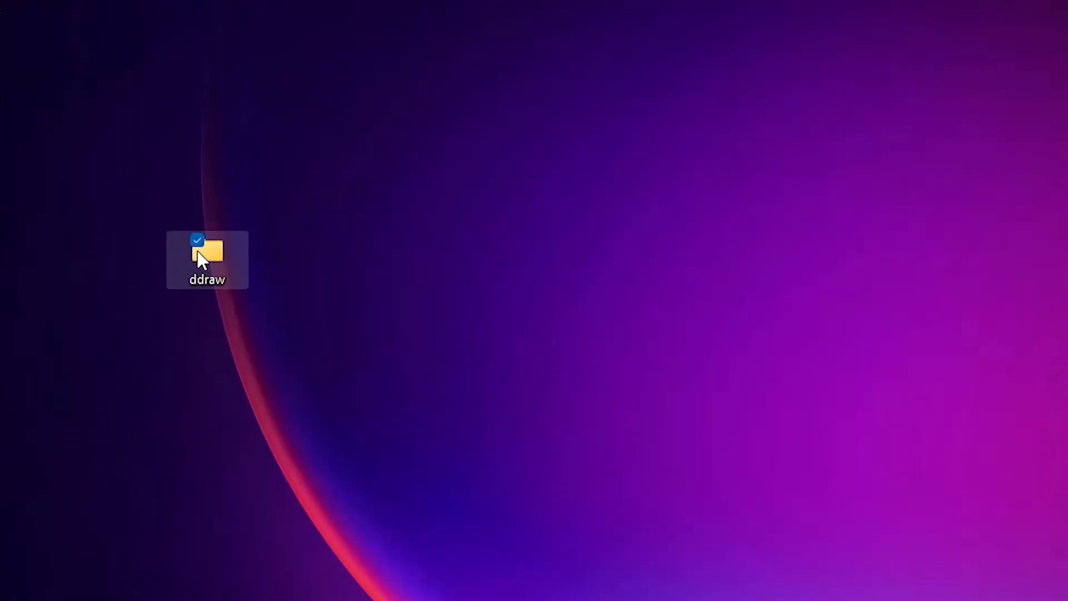
- Open the extracted ddraw folder and copy ddraw.dll
double_click(207, 256)
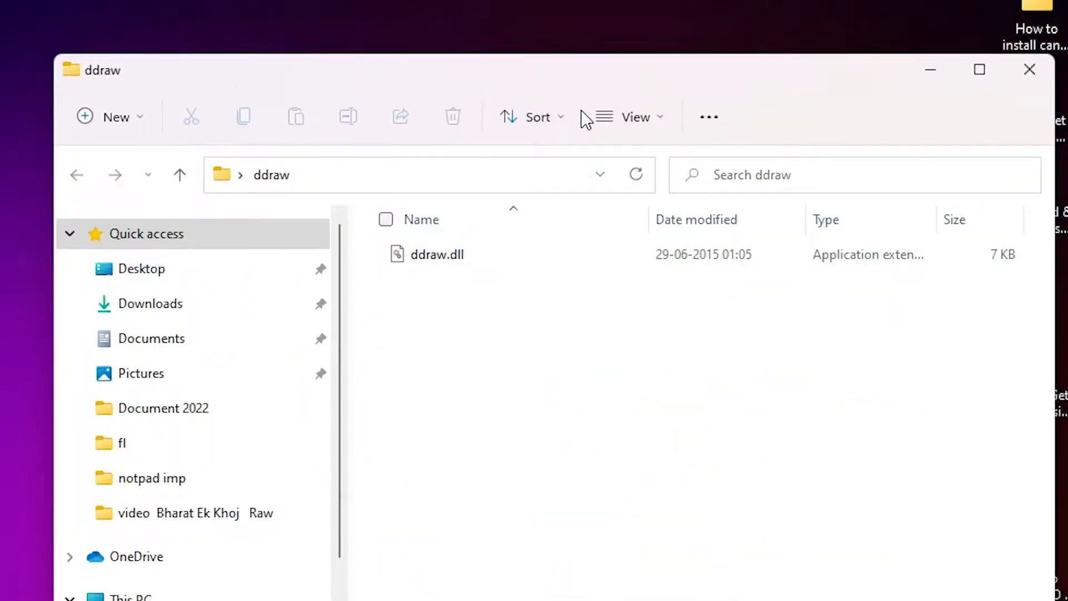
click(436, 254)
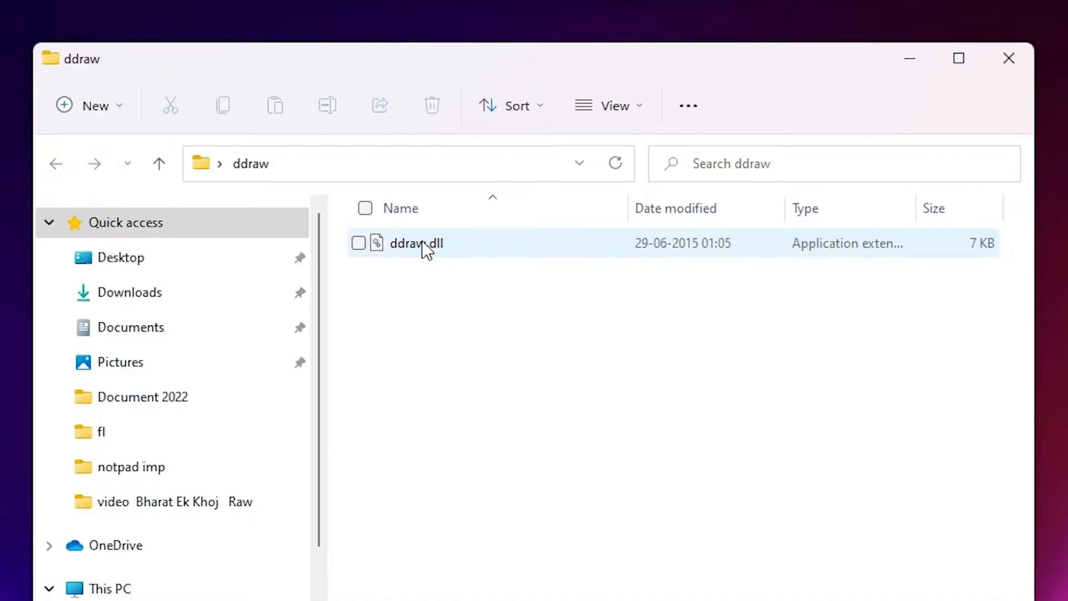
right_click(416, 243)
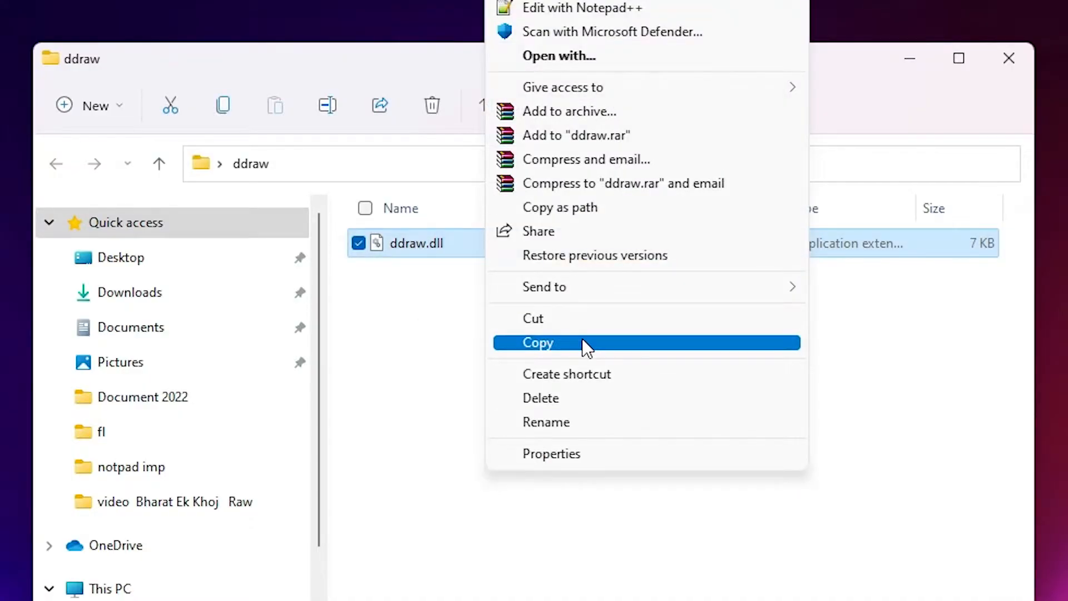
click(538, 342)
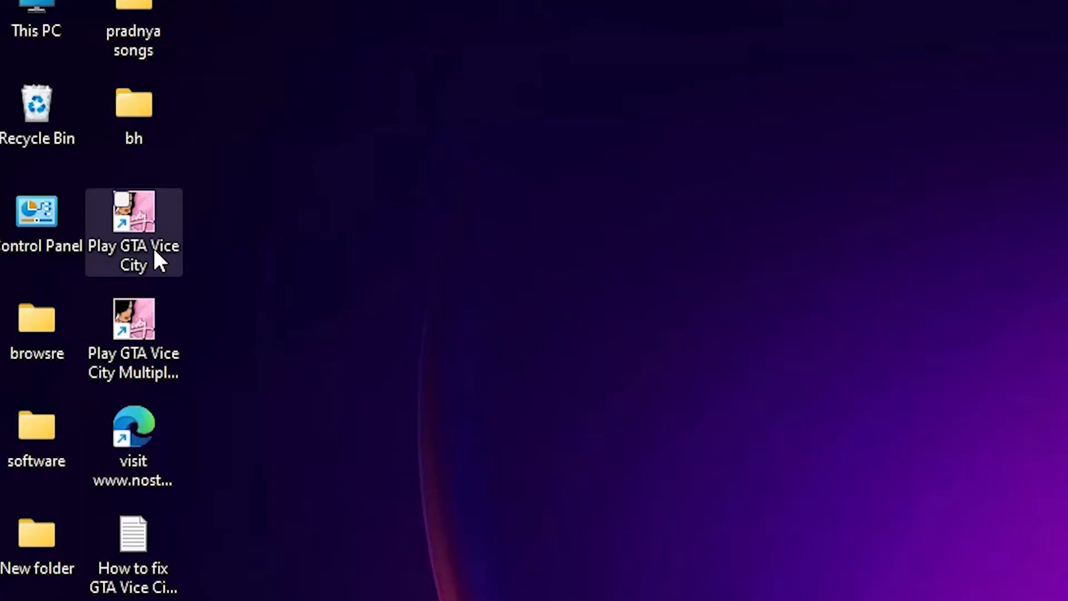
- Paste ddraw.dll into the Play GTA Vice City shortcut's target folder
right_click(133, 231)
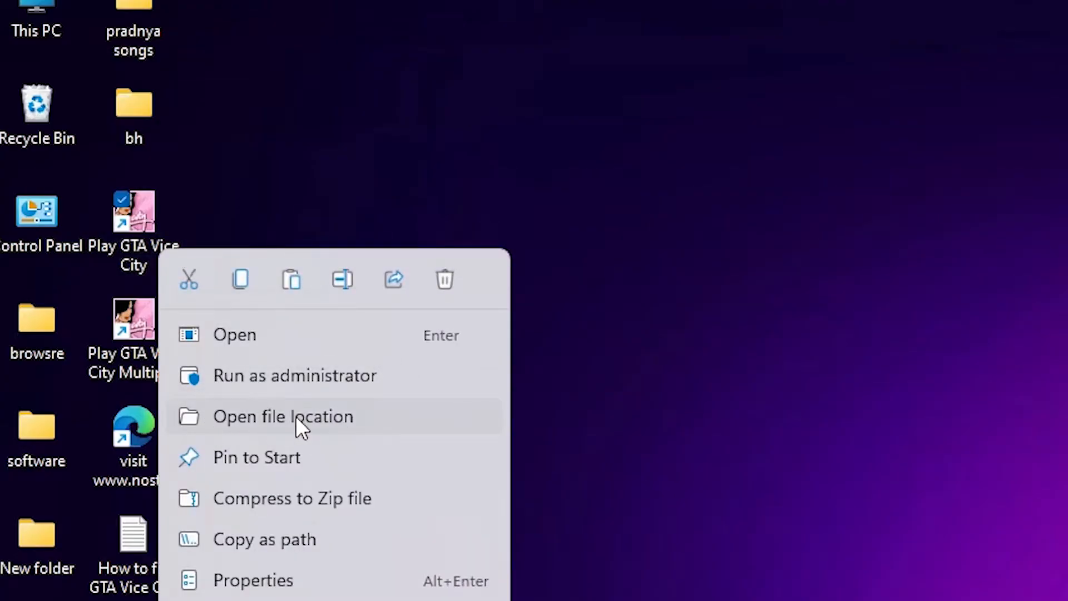
mouse_move(320, 426)
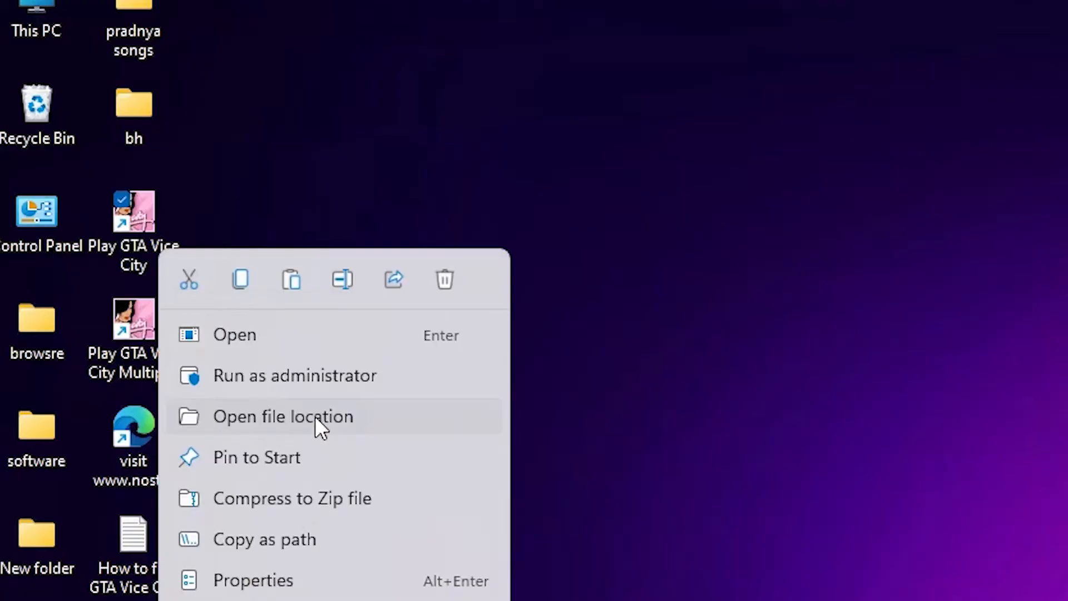
click(282, 416)
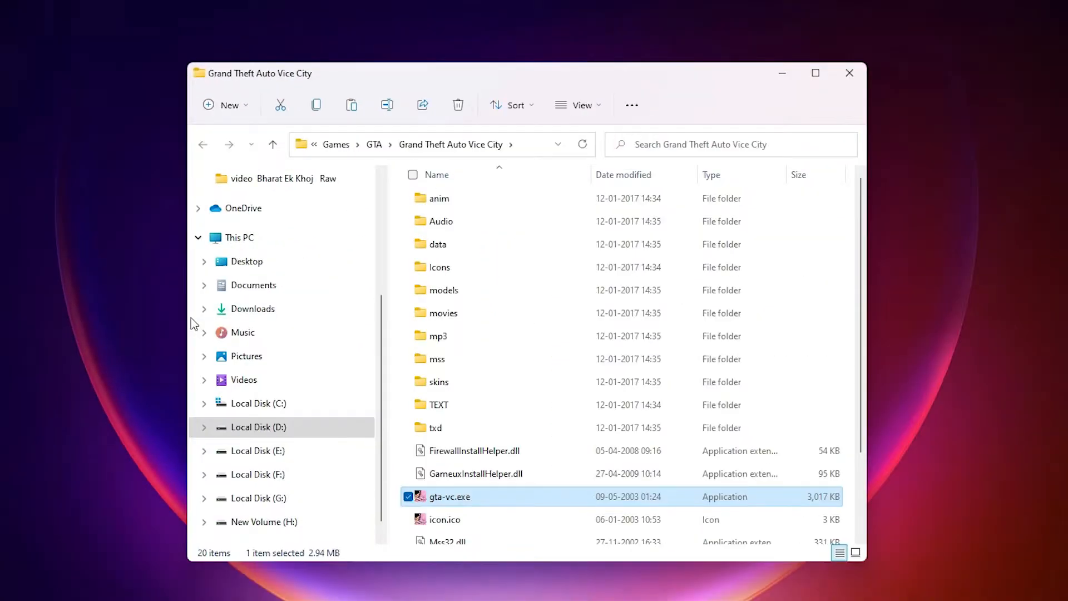
mouse_move(398, 370)
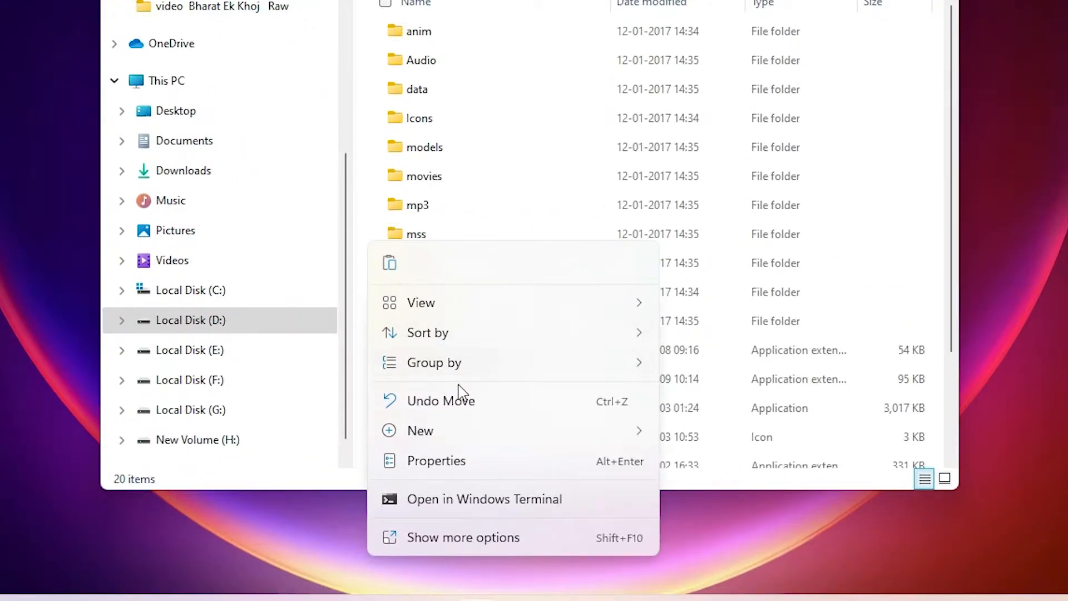
click(462, 536)
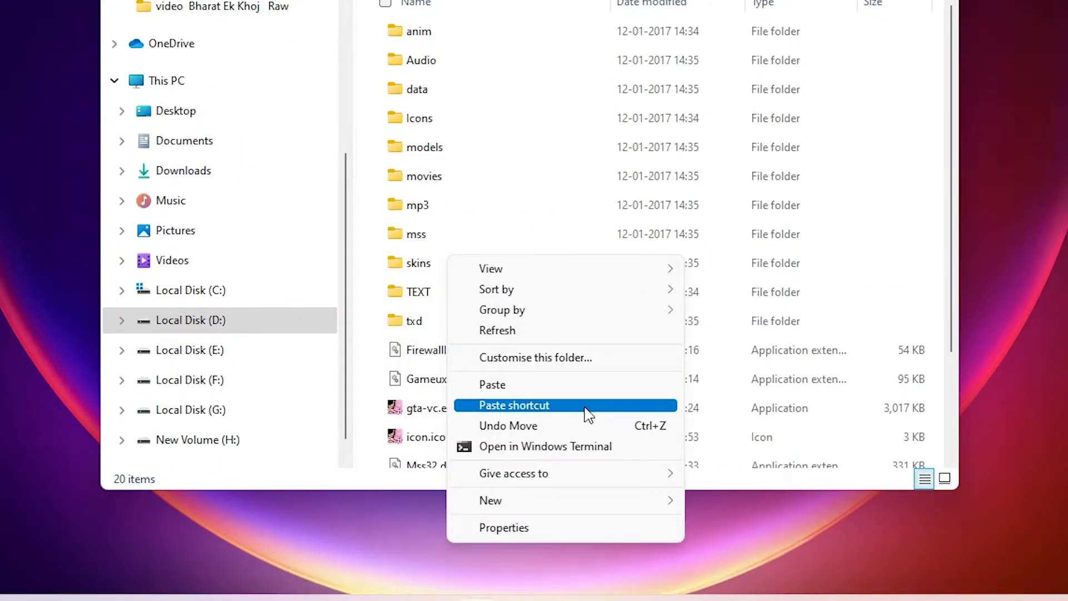
click(514, 404)
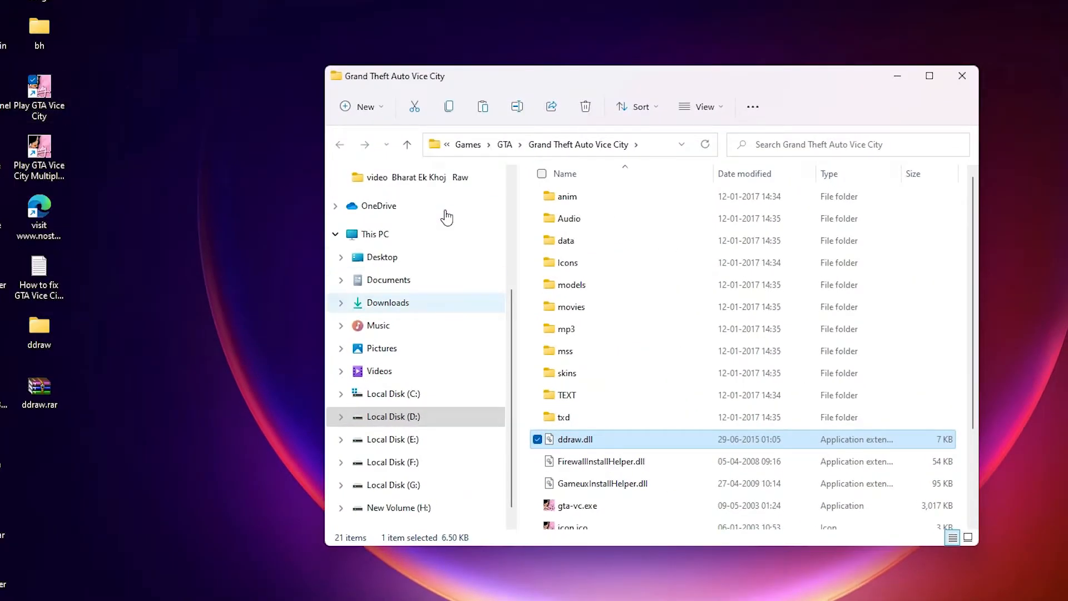
scroll(down, 3)
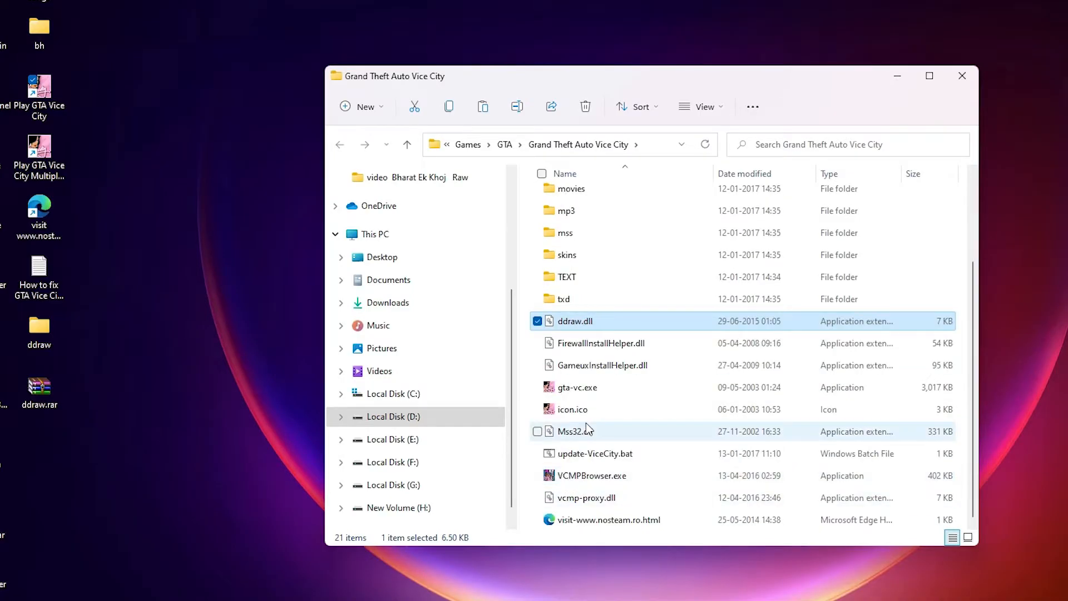
mouse_move(577, 387)
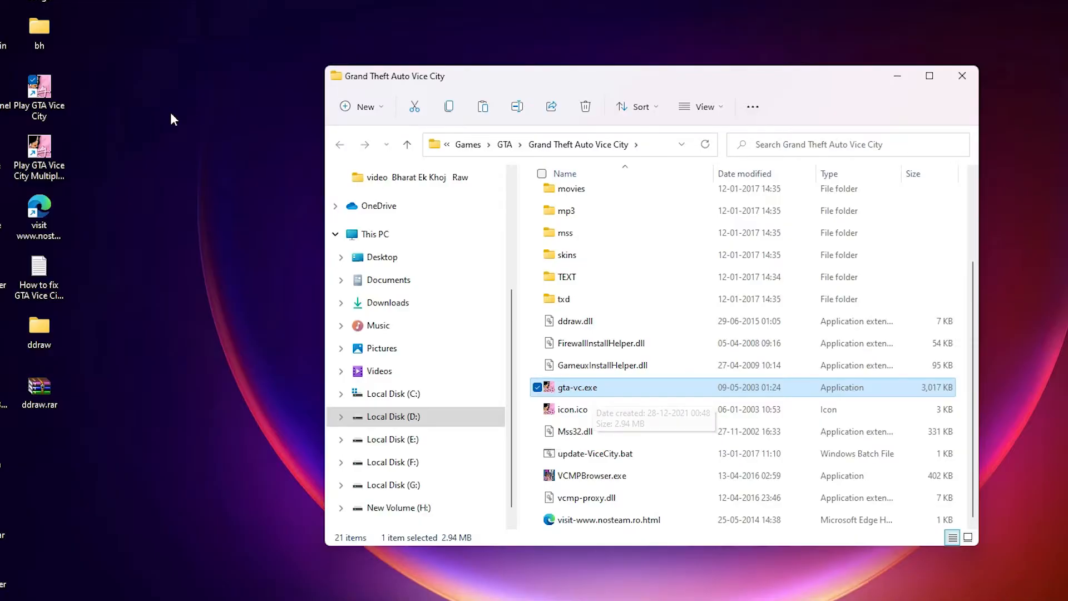
mouse_move(595, 398)
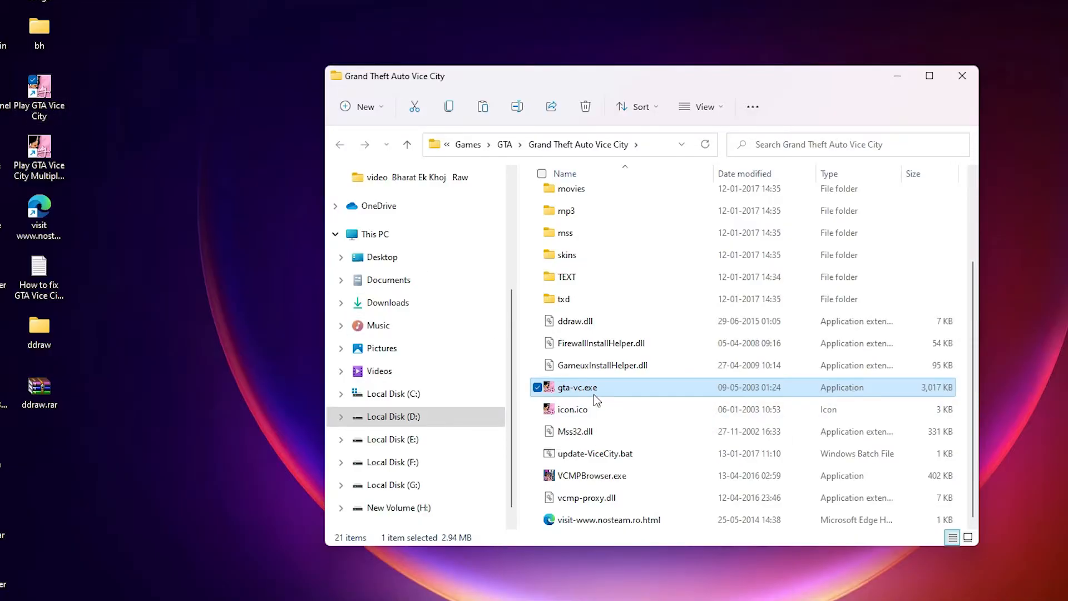
- Give gta-vc.exe Windows 98/Me mode, 8-bit colour and Run as administrator
right_click(578, 387)
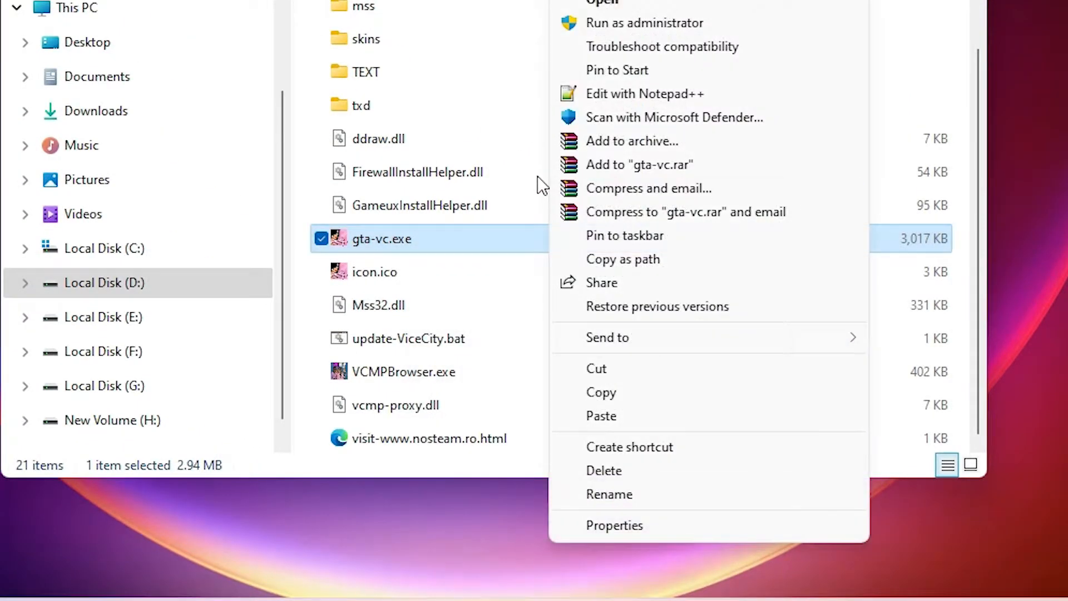
click(614, 525)
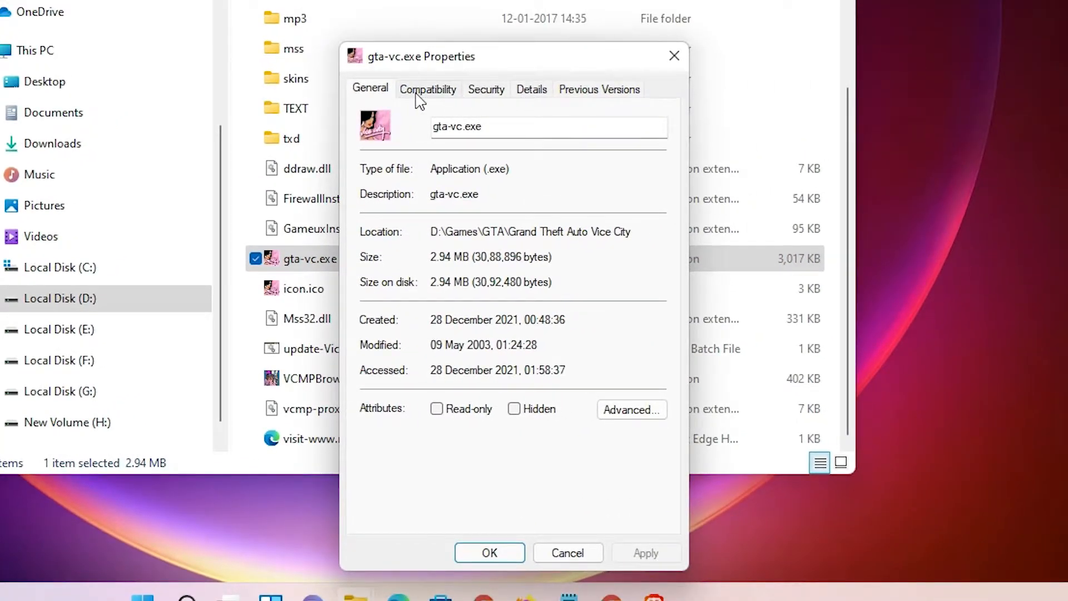
click(427, 89)
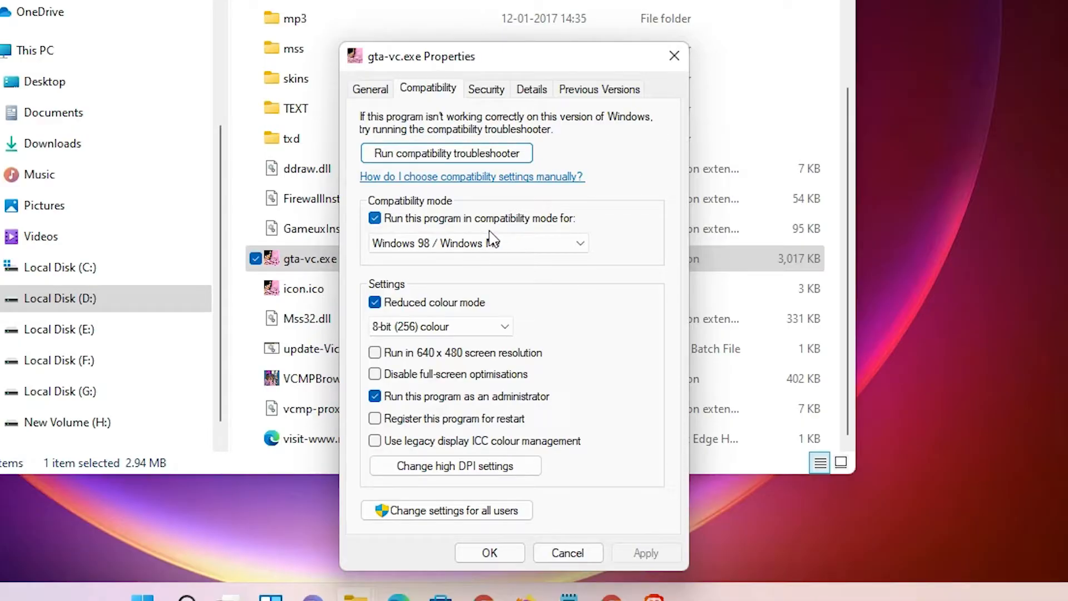
click(478, 243)
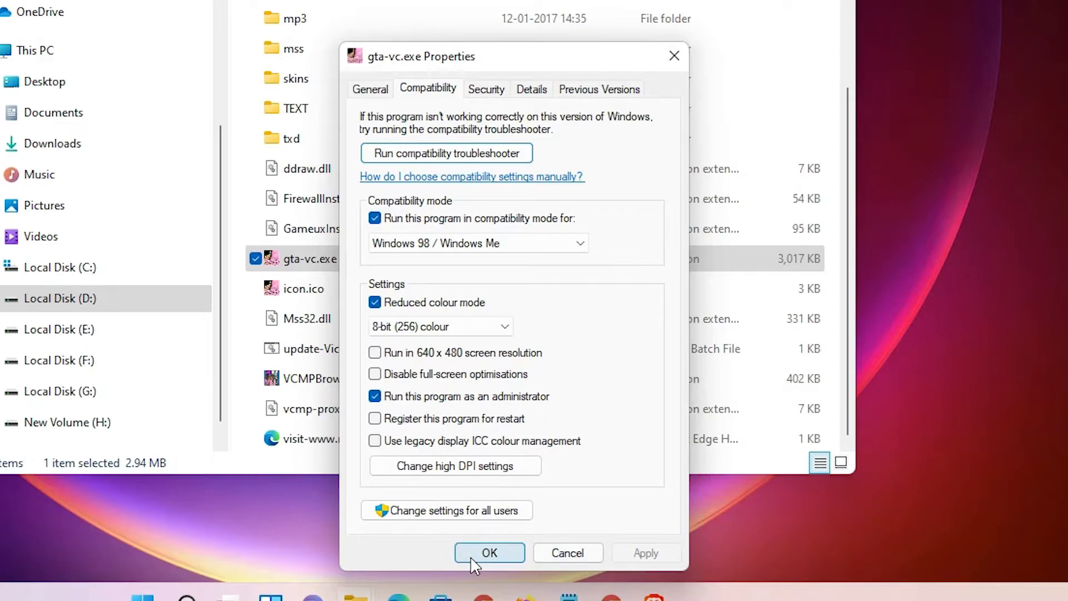
click(489, 552)
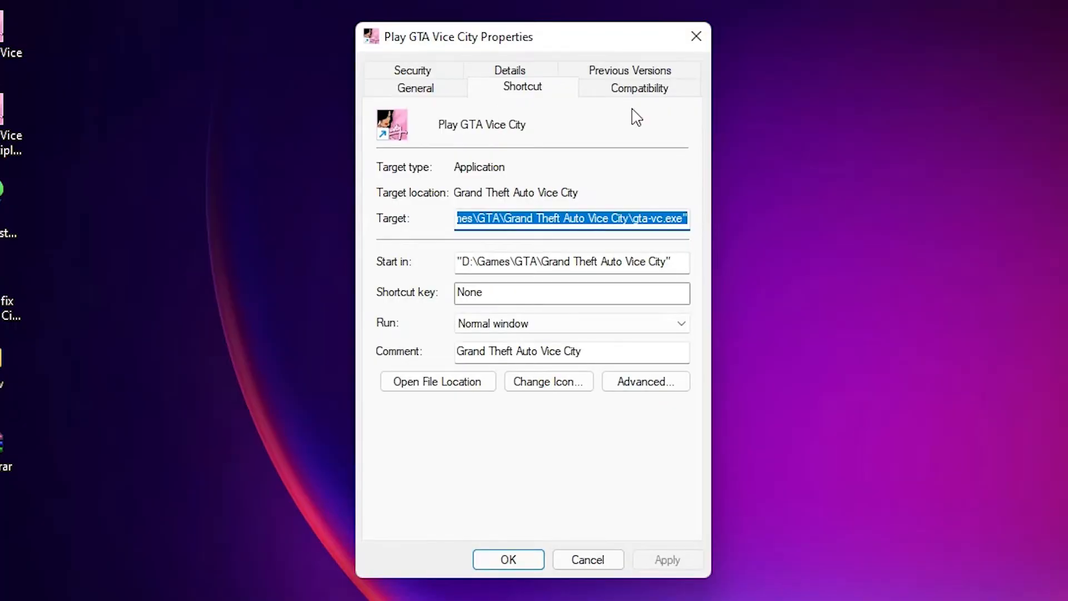
- Bring up the Compatibility tab of the Play GTA Vice City shortcut's properties
click(637, 87)
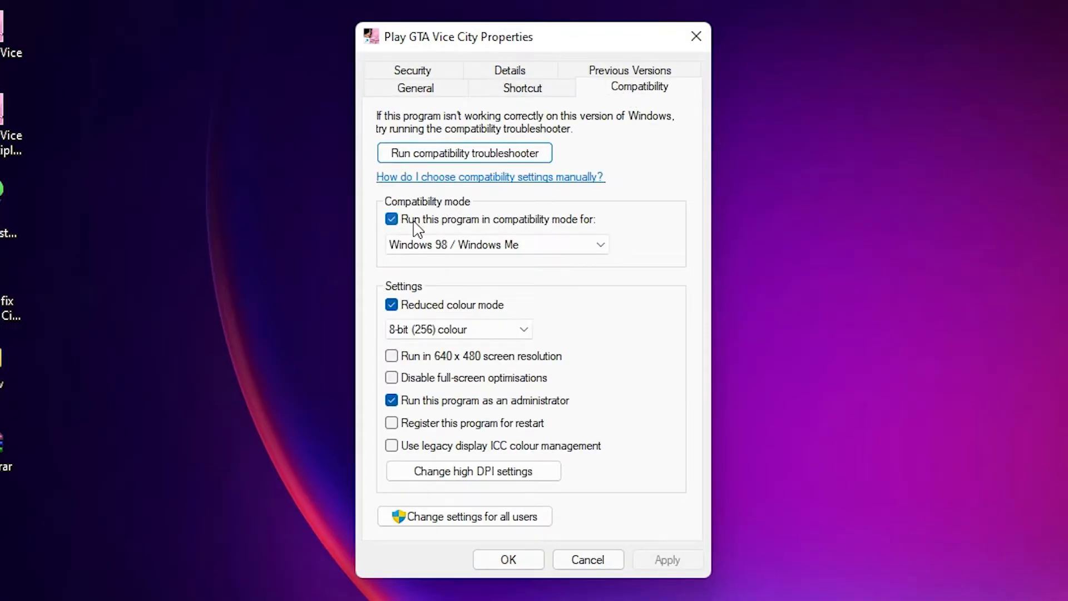
mouse_move(589, 235)
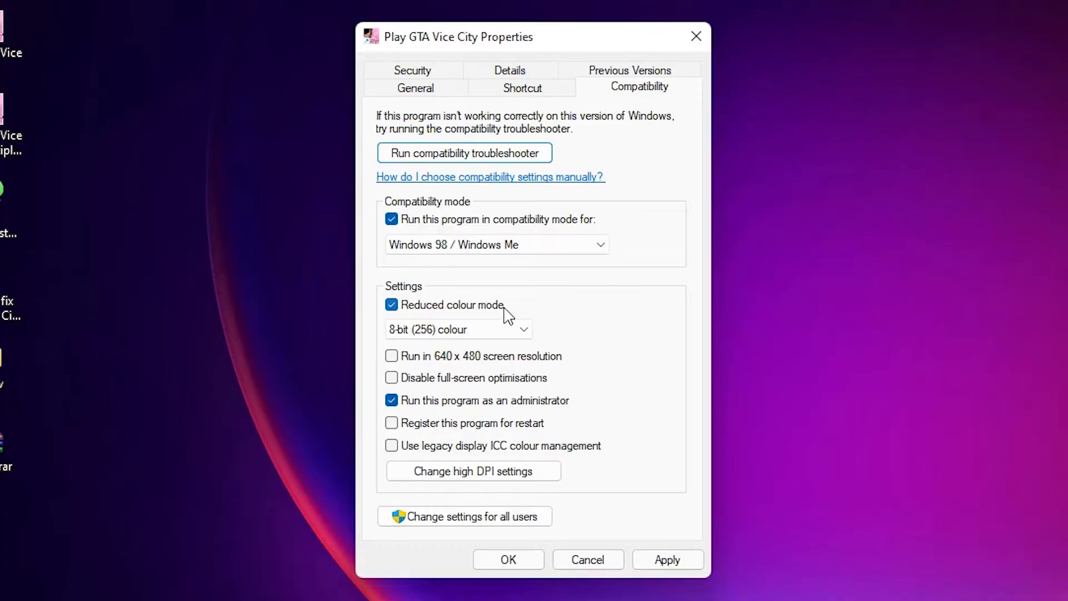
mouse_move(647, 418)
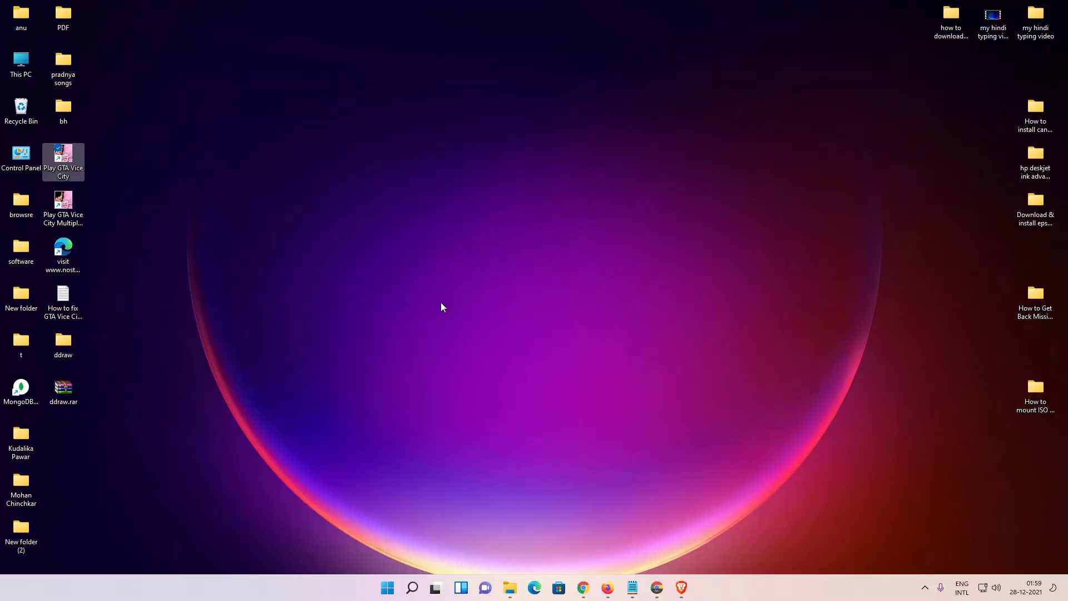
- Go from Start through Control Panel to System > About and its advanced system settings
click(387, 587)
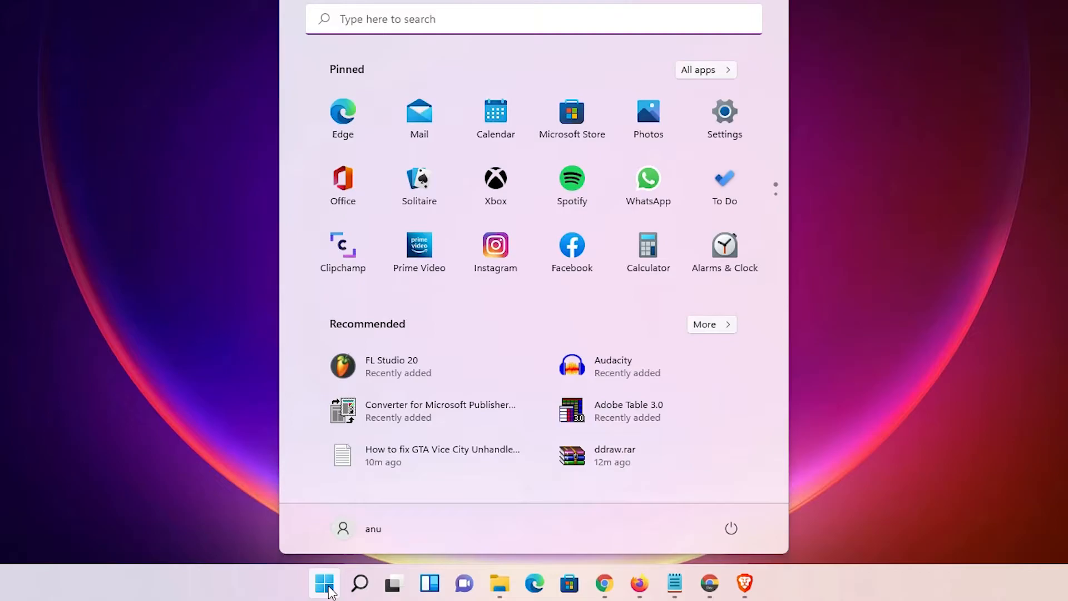
click(325, 584)
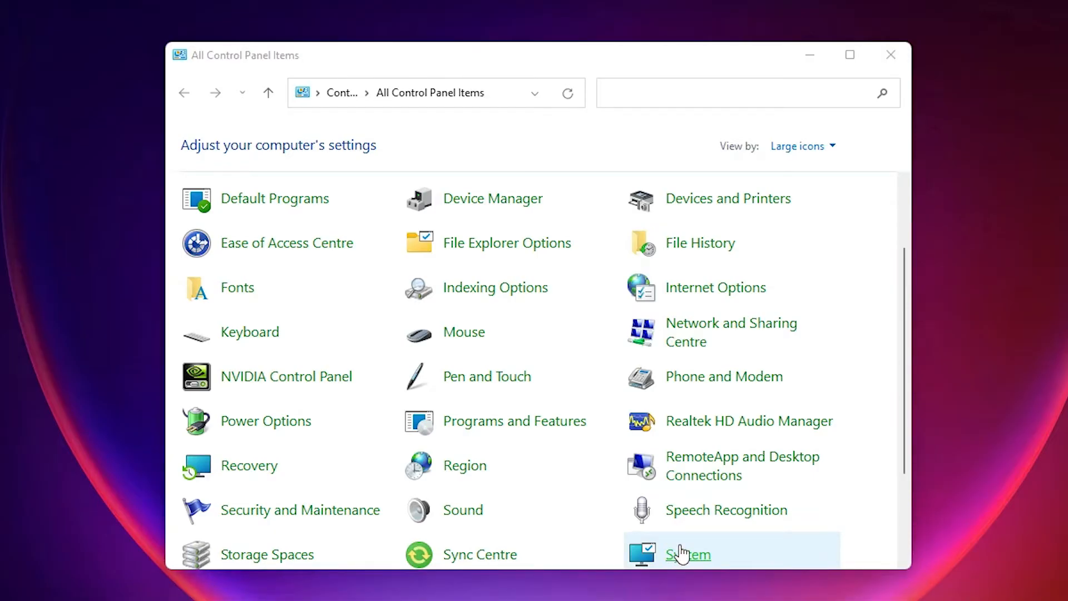
click(687, 554)
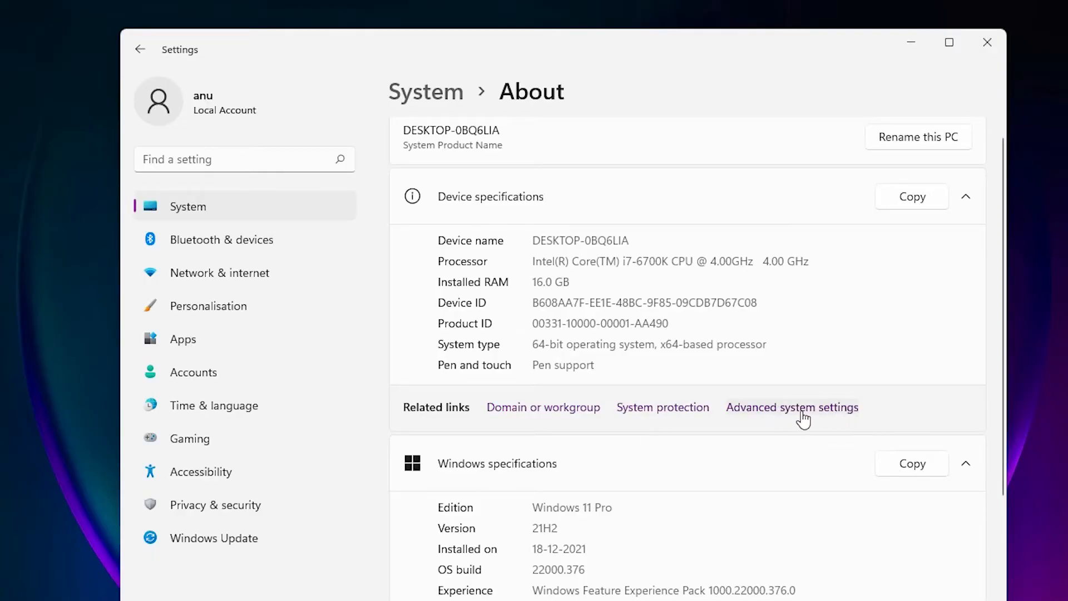
mouse_move(822, 416)
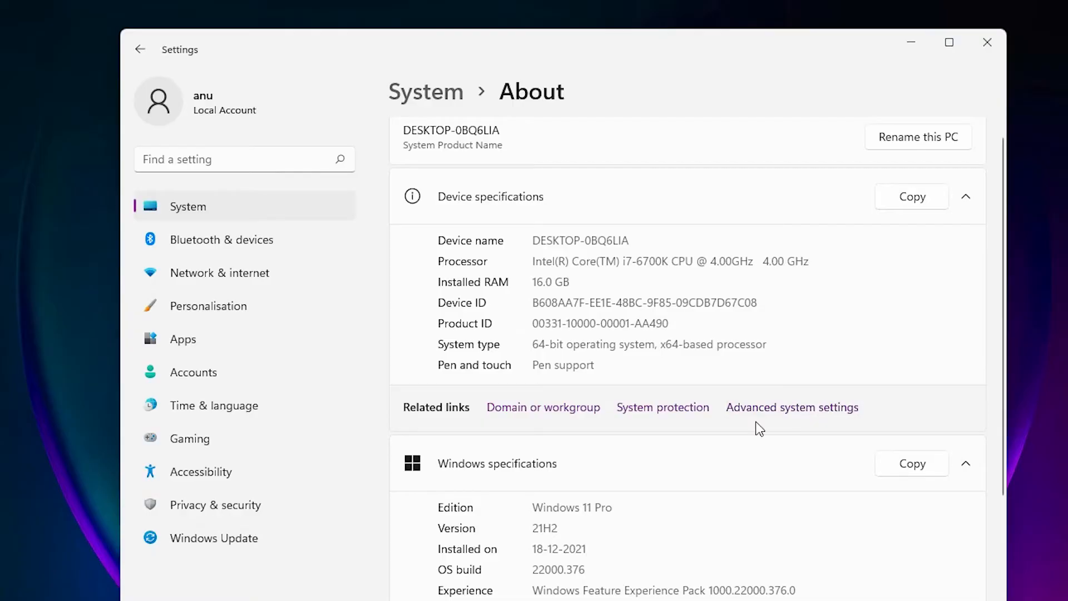
mouse_move(810, 419)
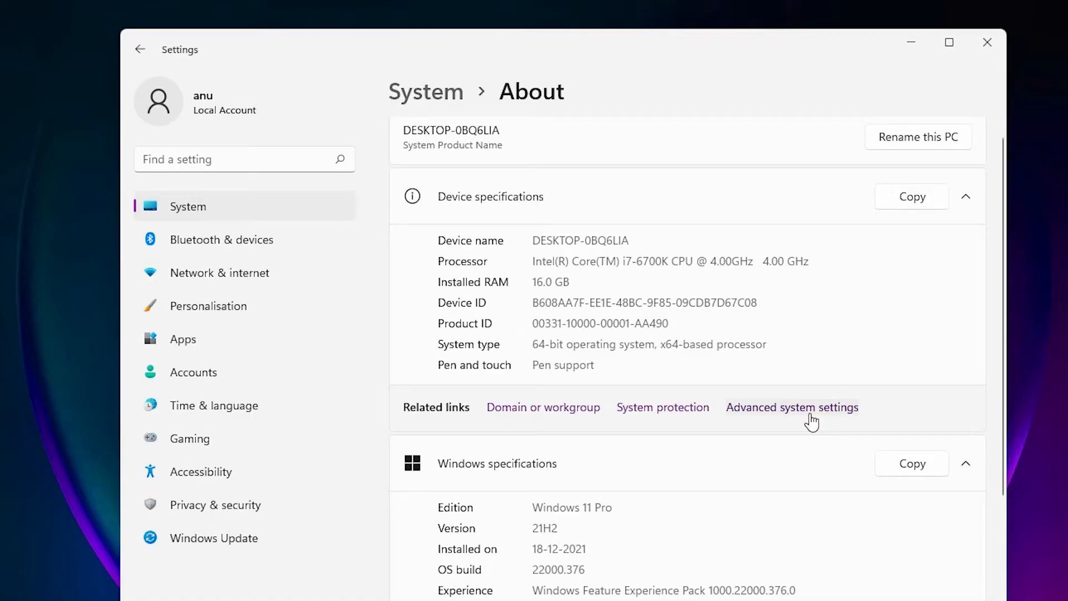
click(792, 408)
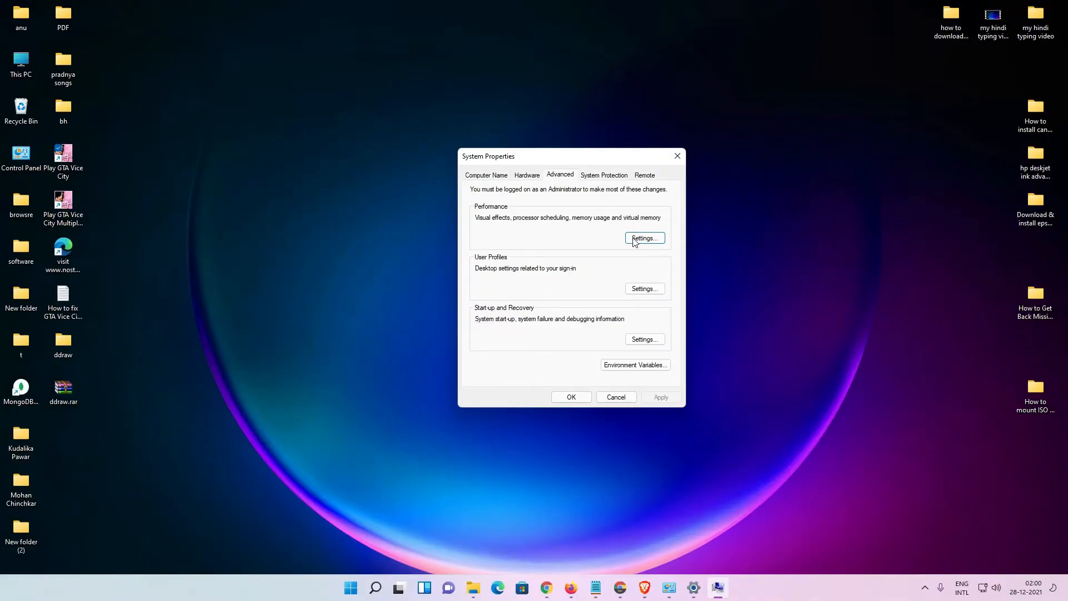
- In Performance Options, turn on DEP for all programs except those selected
click(643, 239)
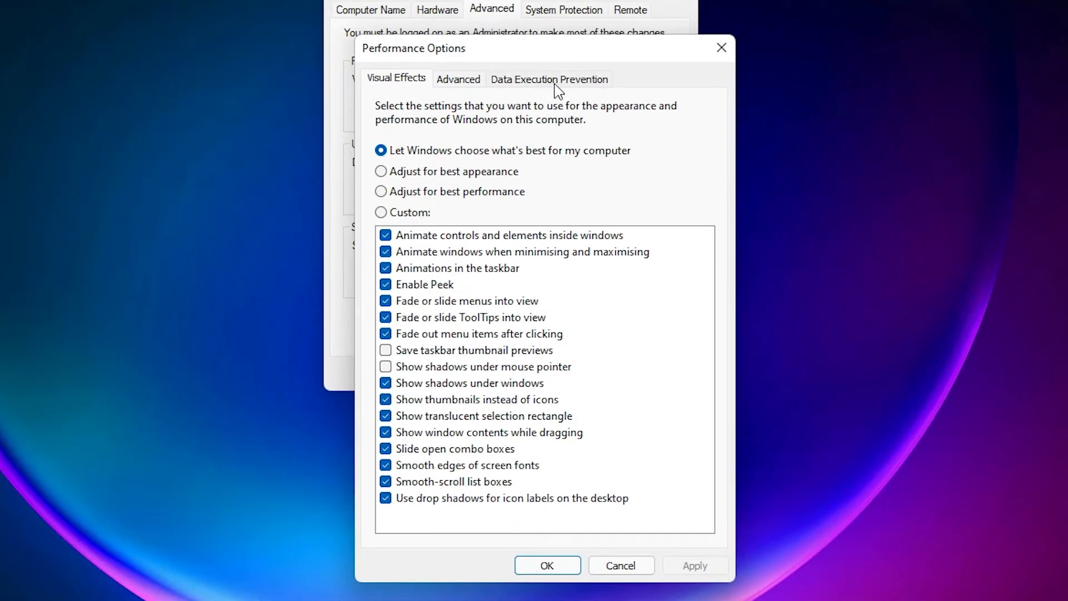
click(549, 79)
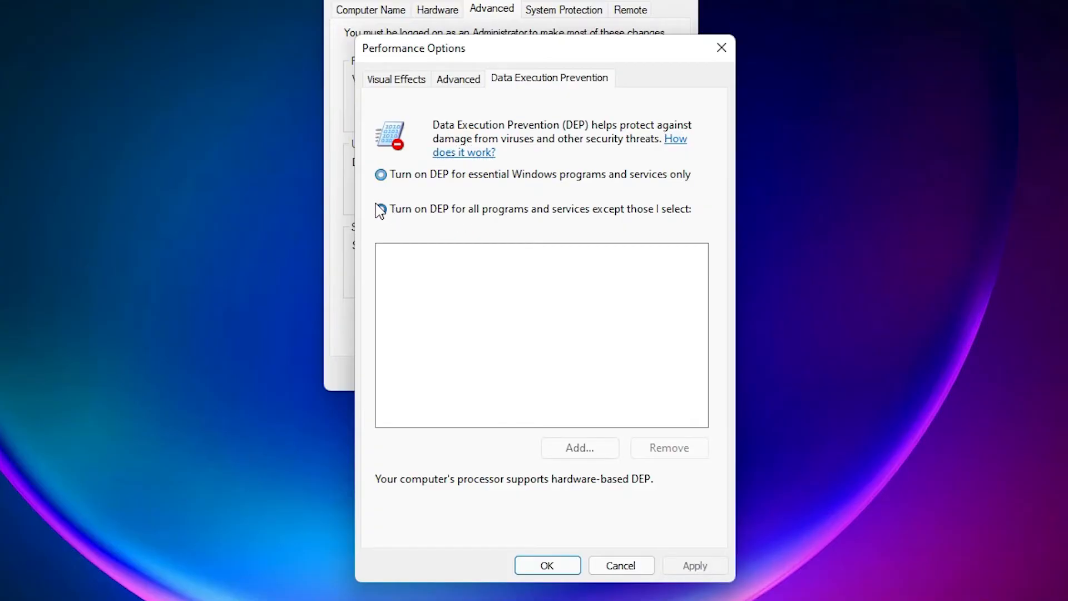
click(379, 209)
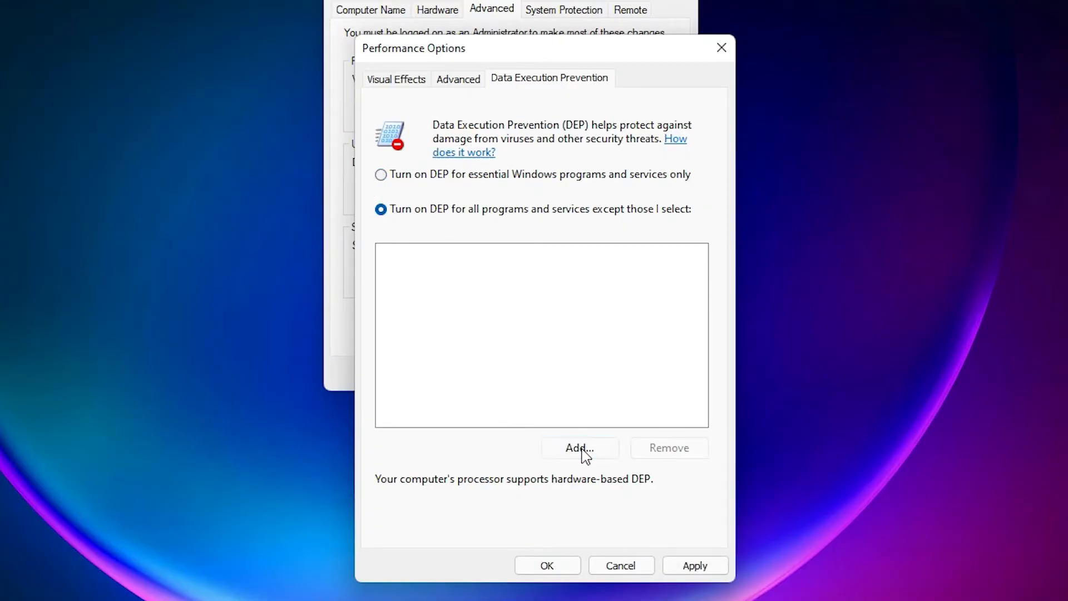
- Add gta-vc.exe from D:\Games\GTA\Grand Theft Auto Vice City to the DEP exceptions
click(580, 447)
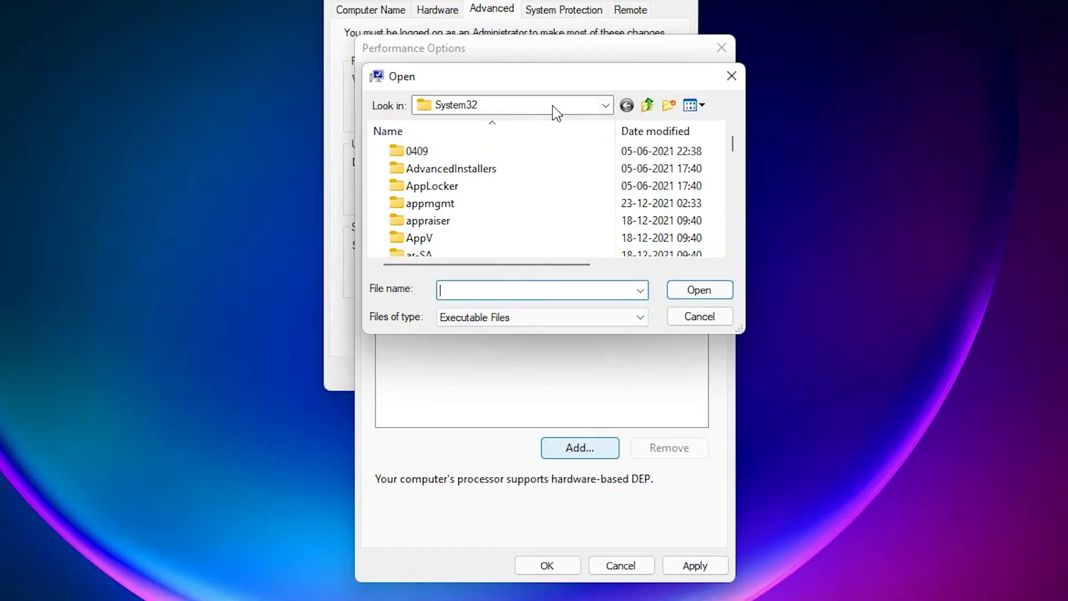
click(603, 106)
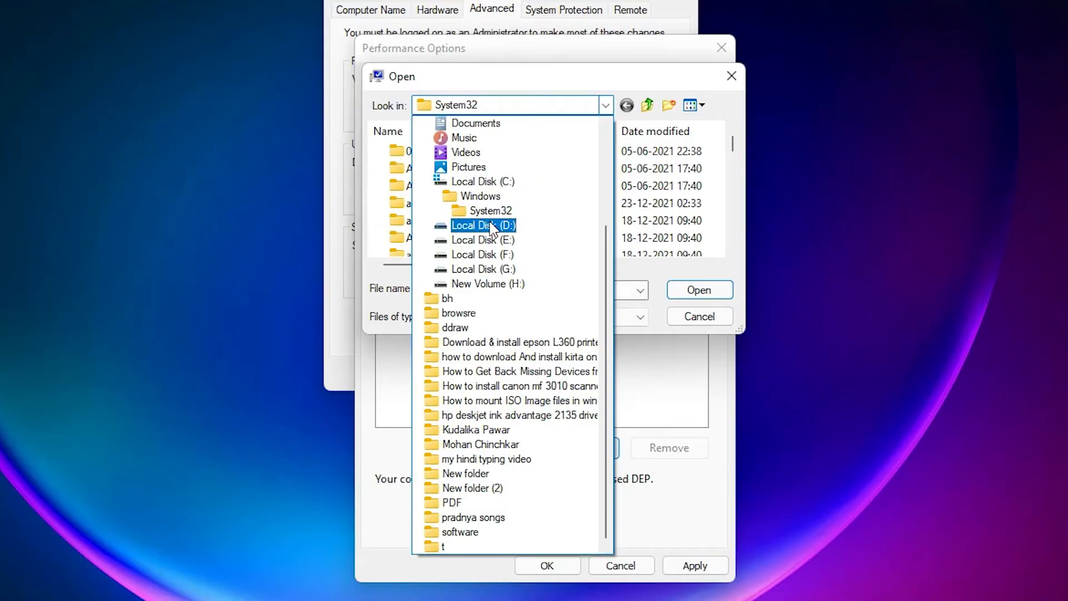
click(483, 225)
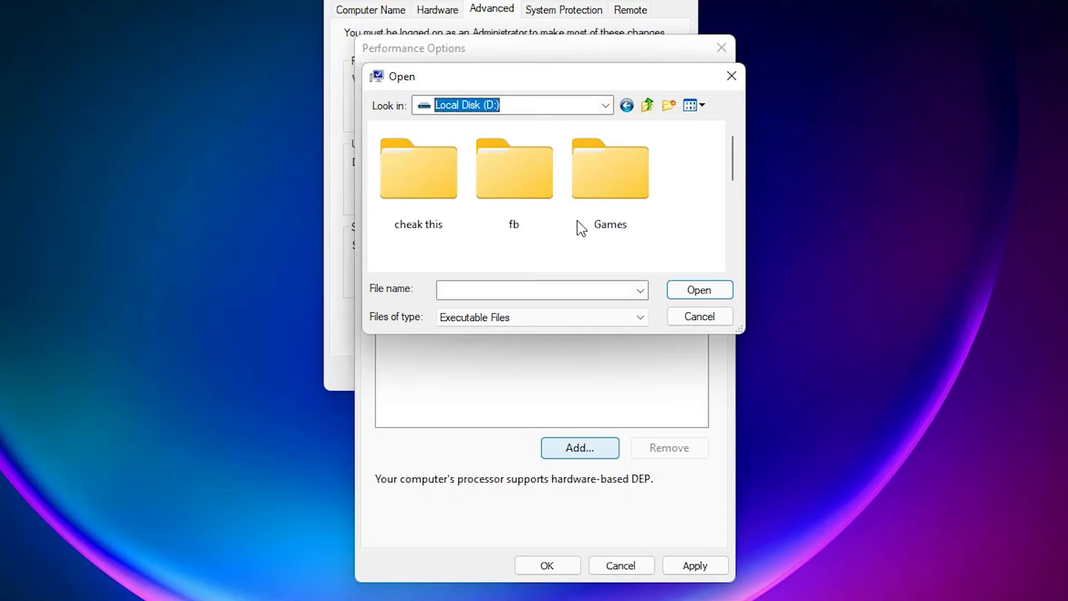
double_click(609, 167)
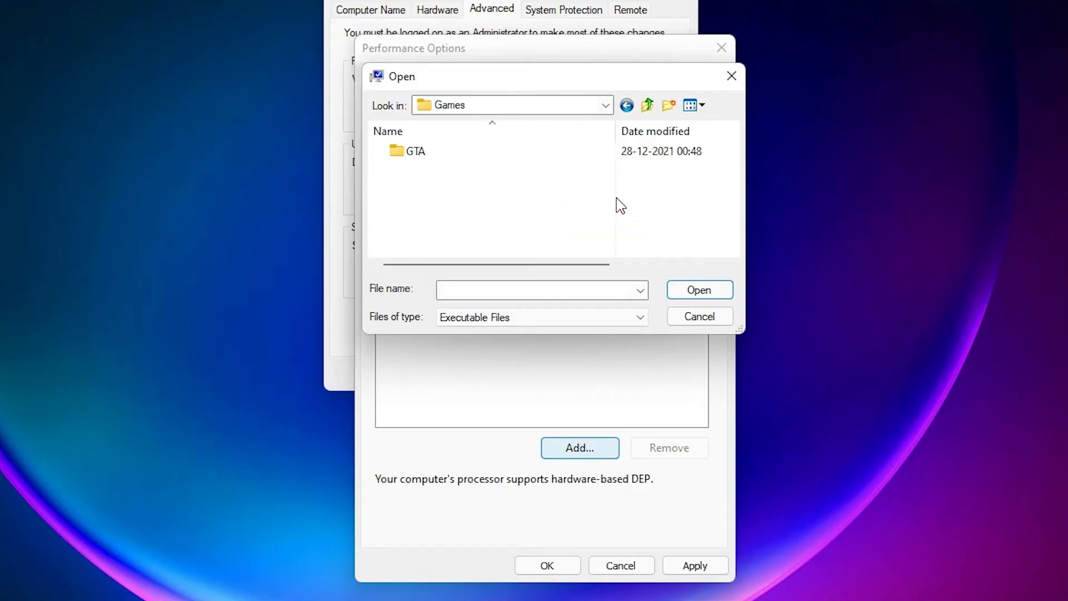
double_click(413, 151)
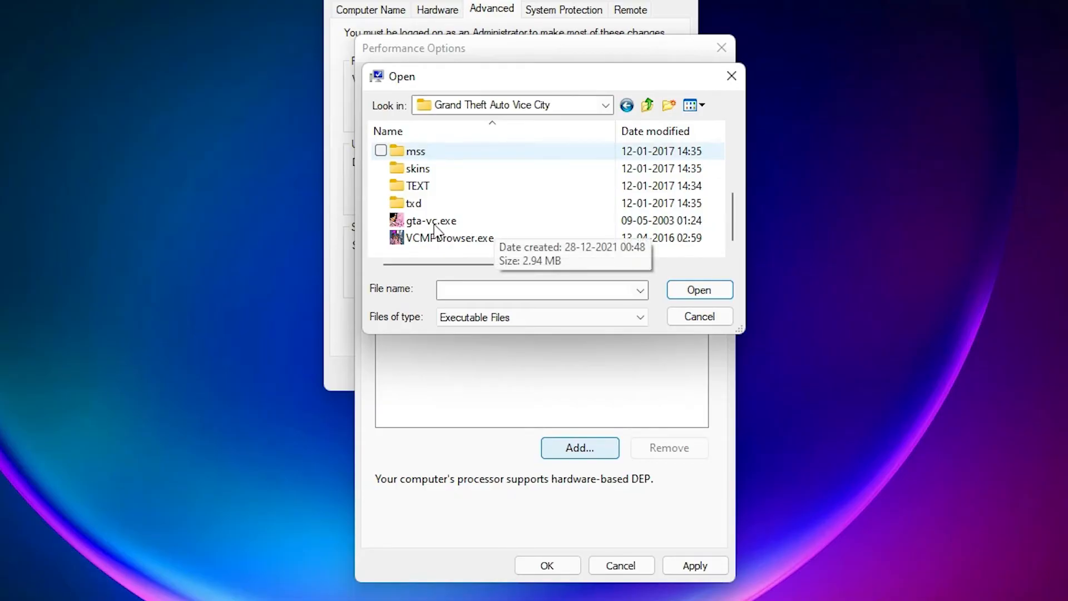
click(430, 220)
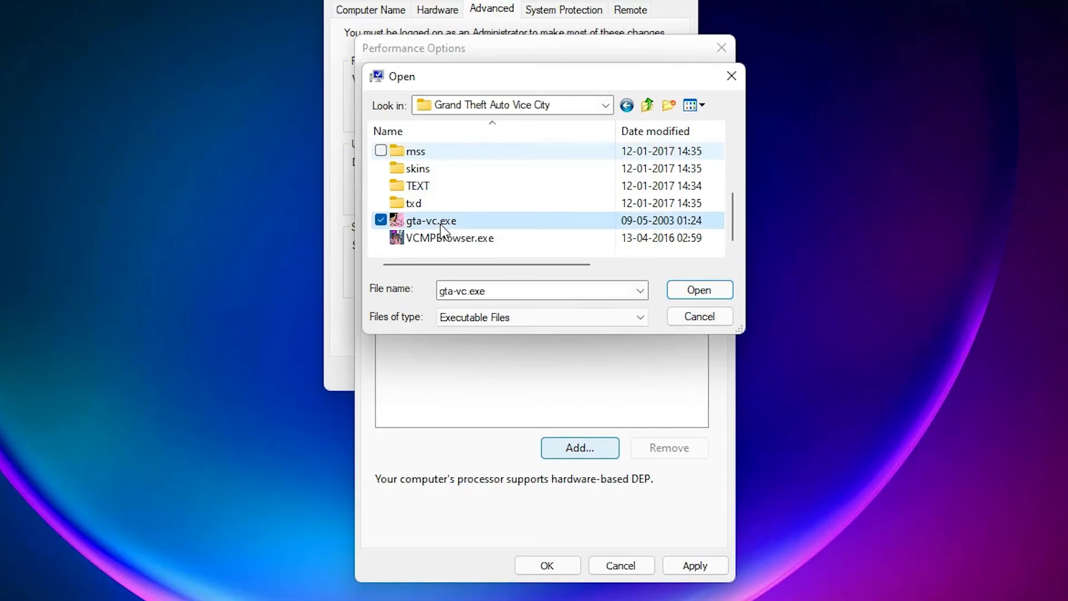
click(698, 289)
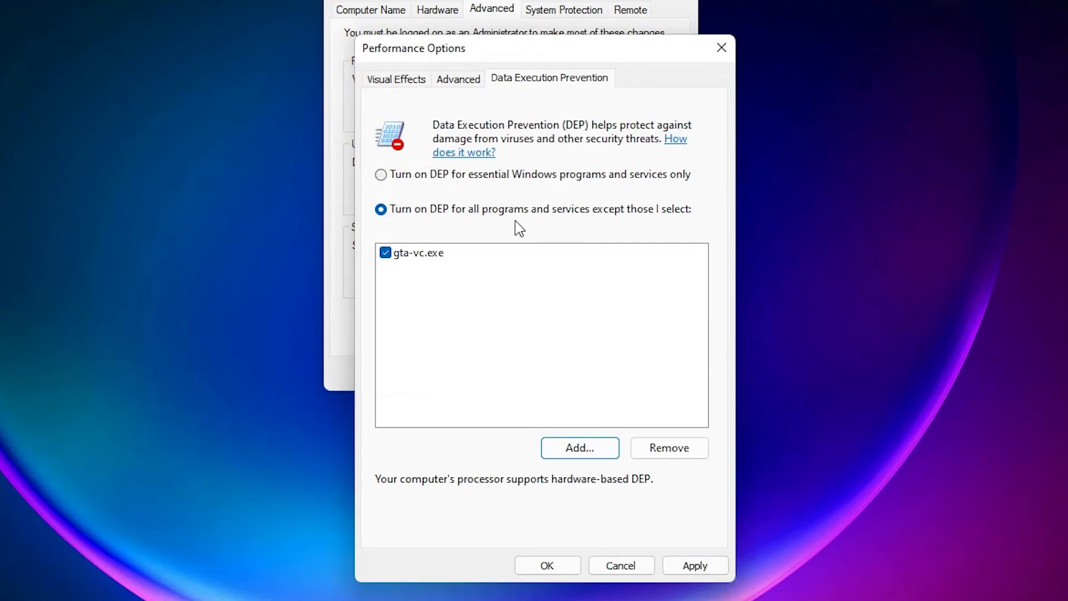
- Save the gta-vc.exe DEP exception, accept the restart notice, and close Performance Options and System Properties
click(695, 565)
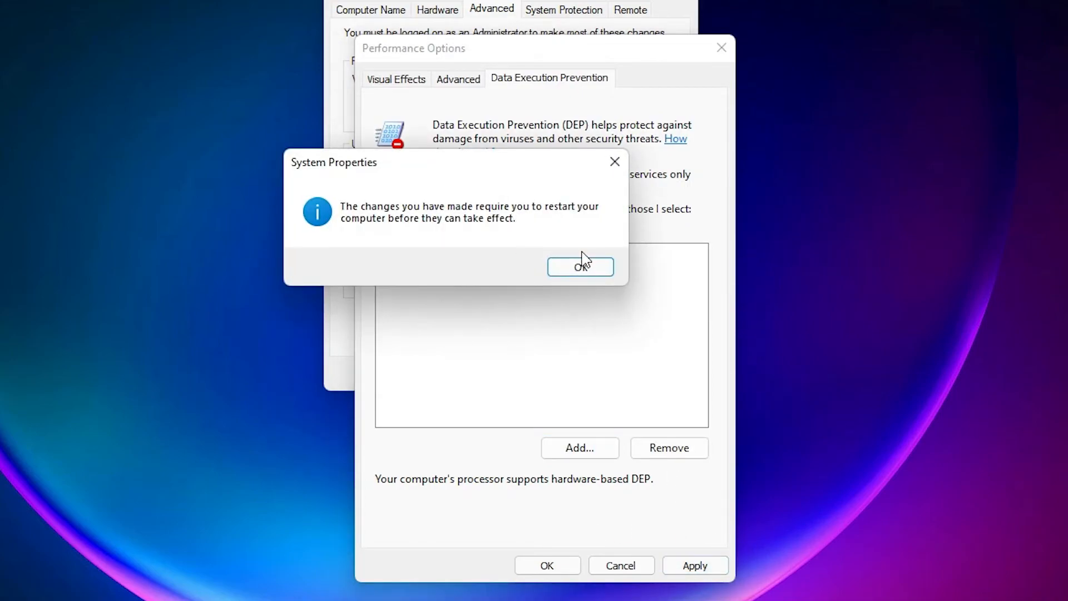
click(580, 266)
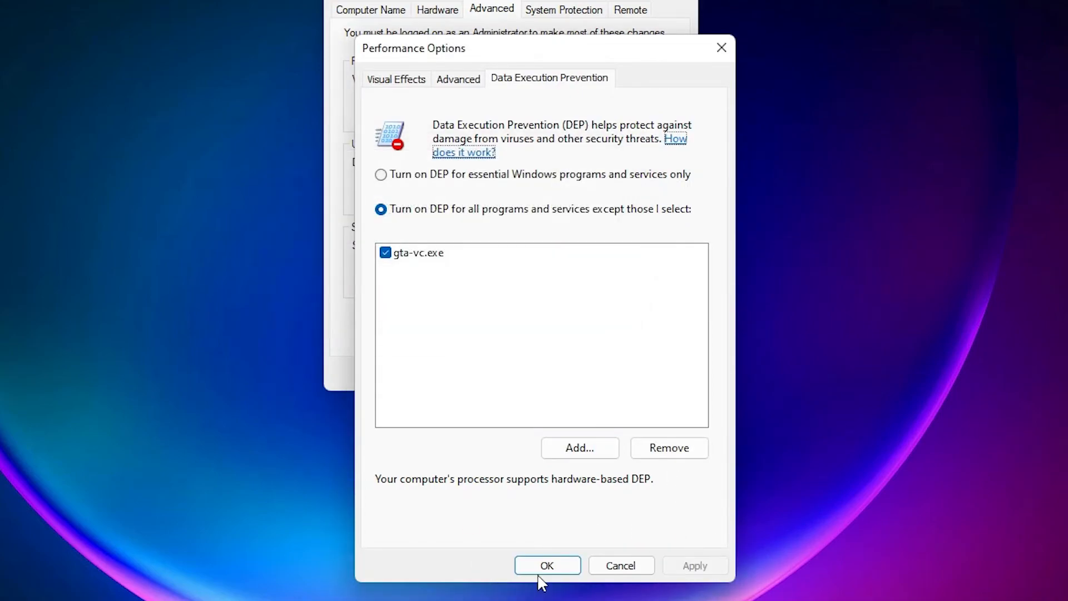
click(547, 565)
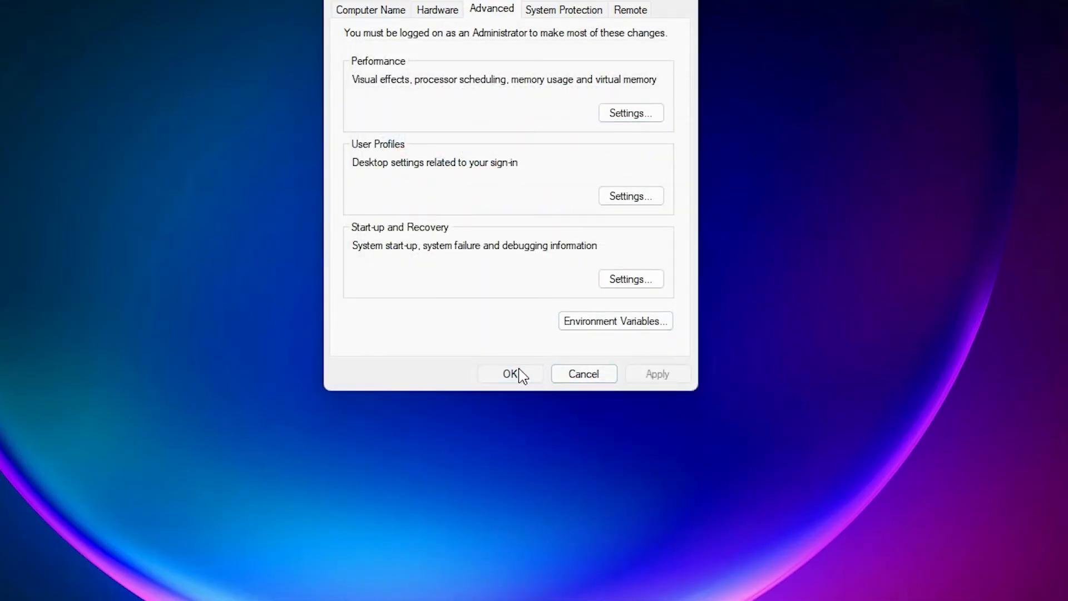
click(509, 373)
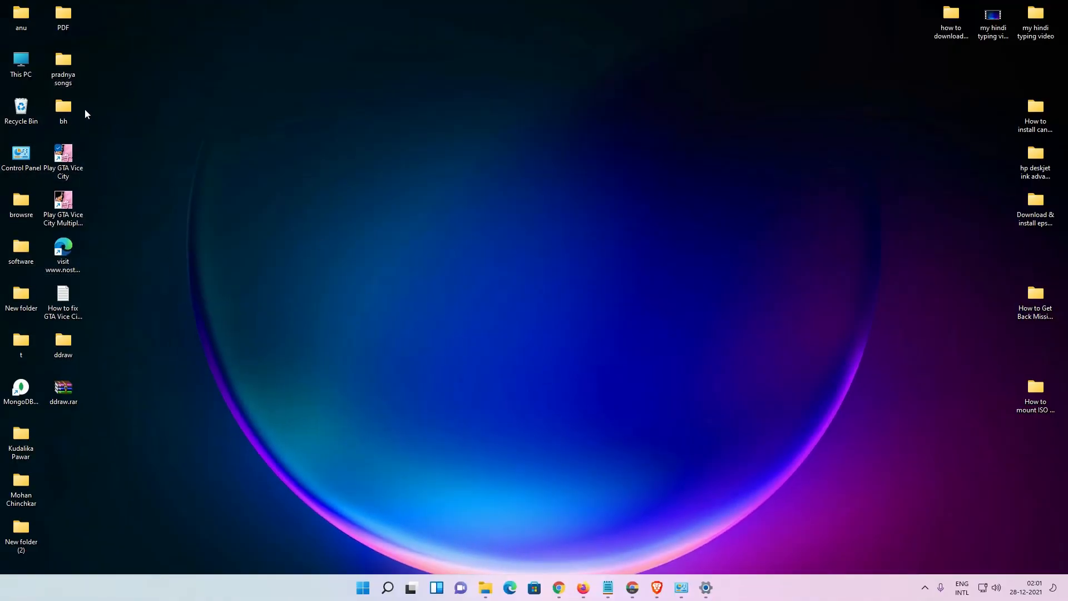
- Start GTA Vice City from the Play GTA Vice City desktop shortcut
click(63, 157)
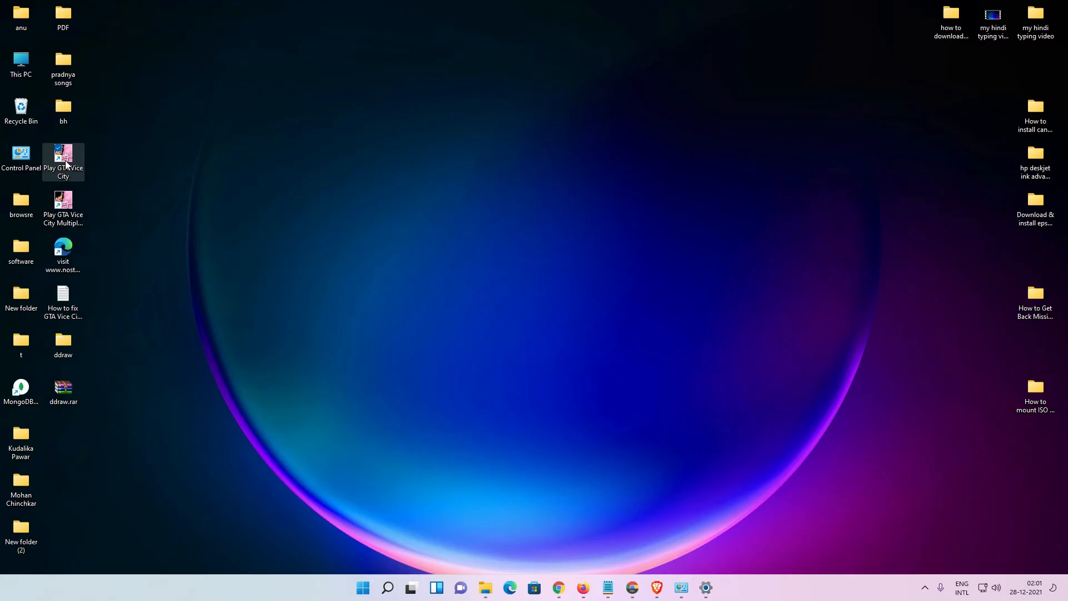
double_click(63, 157)
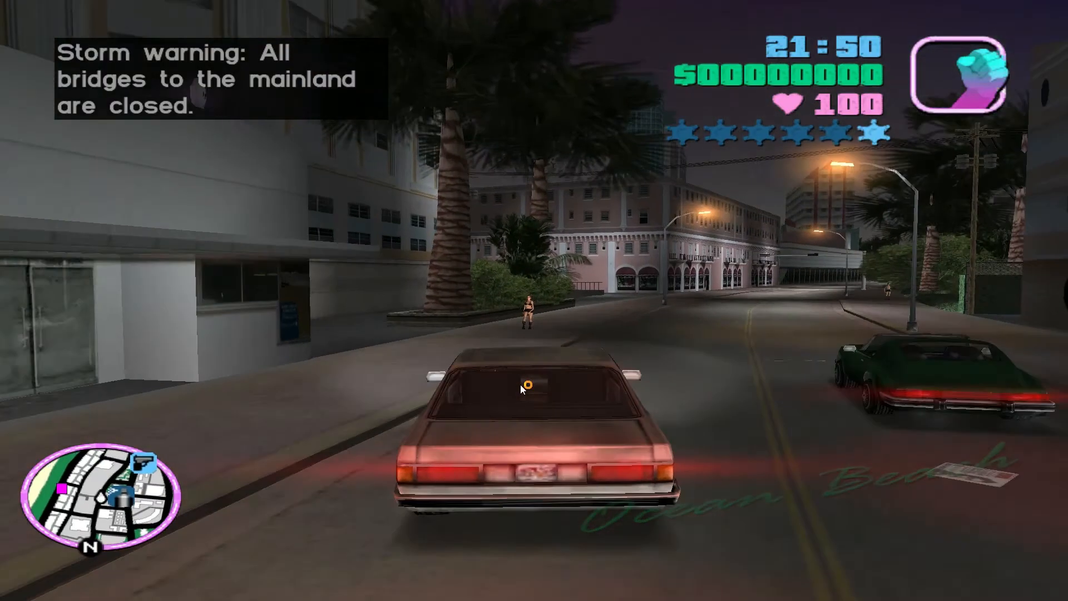